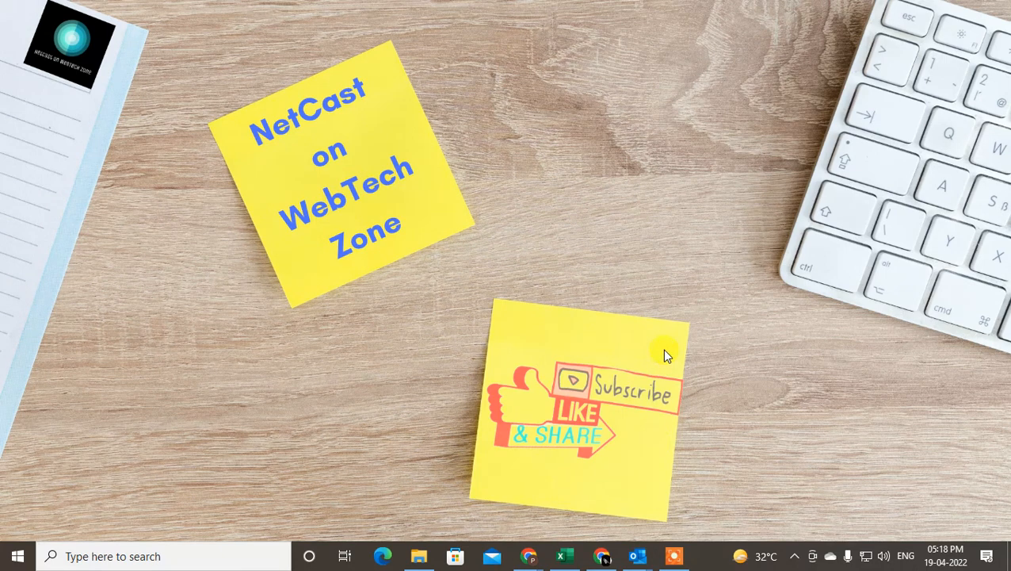
pyautogui.moveTo(539, 143)
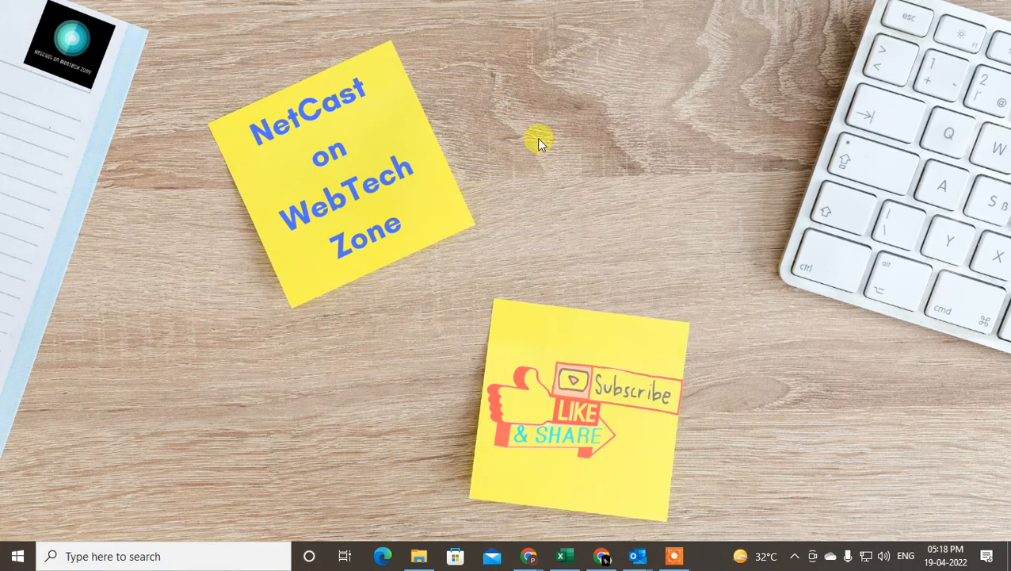
pyautogui.moveTo(520, 139)
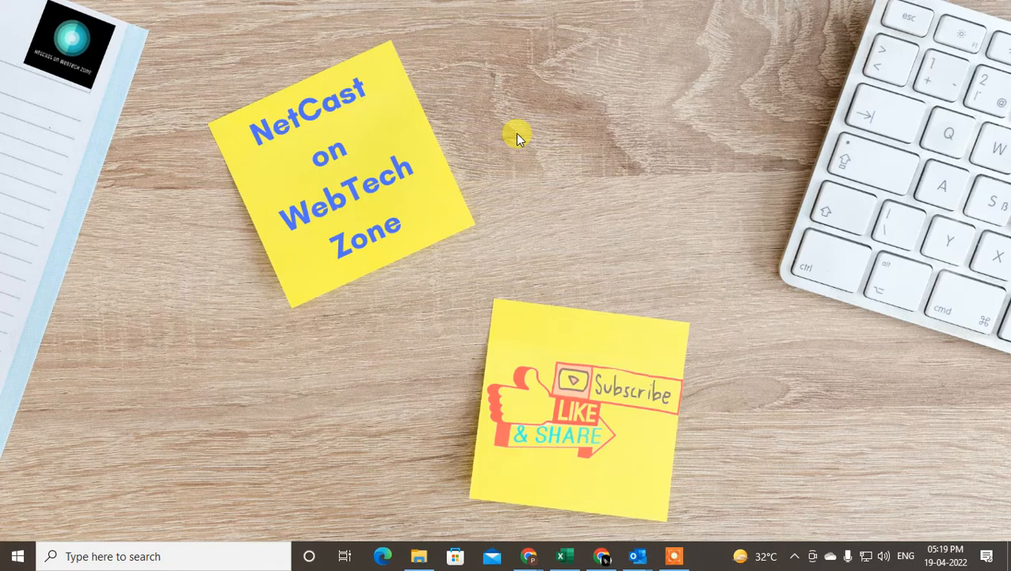
pyautogui.moveTo(529, 109)
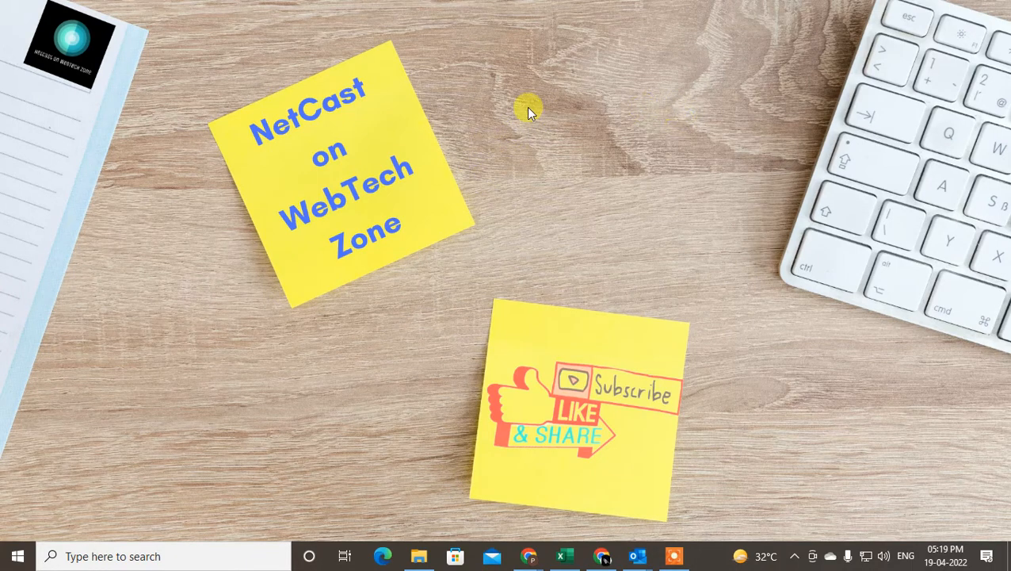
# Step: Refresh the desktop, then open the LinkedIn Me account dropdown from the feed
pyautogui.rightClick(529, 111)
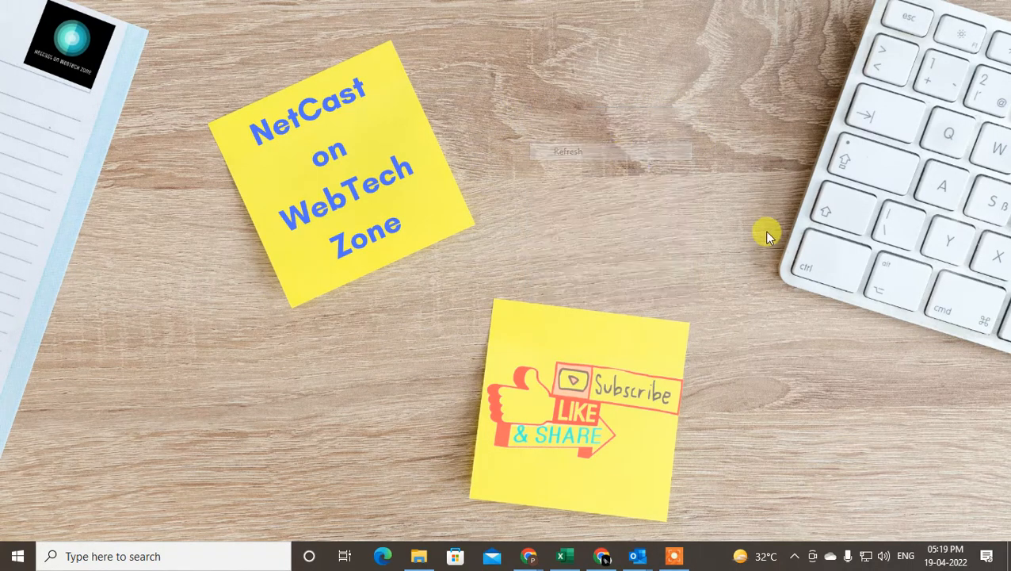
pyautogui.moveTo(523, 226)
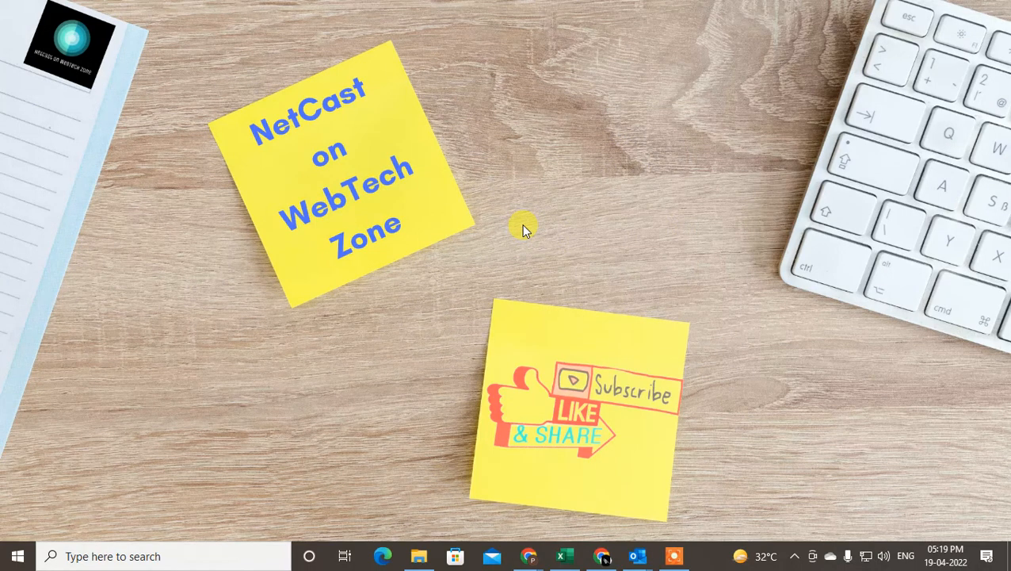
pyautogui.moveTo(578, 79)
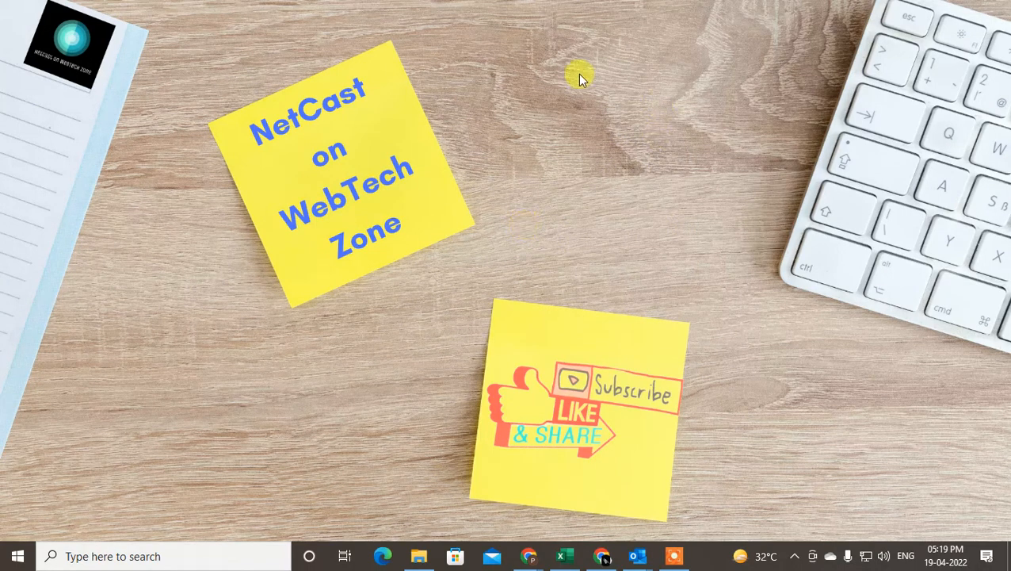
pyautogui.rightClick(578, 76)
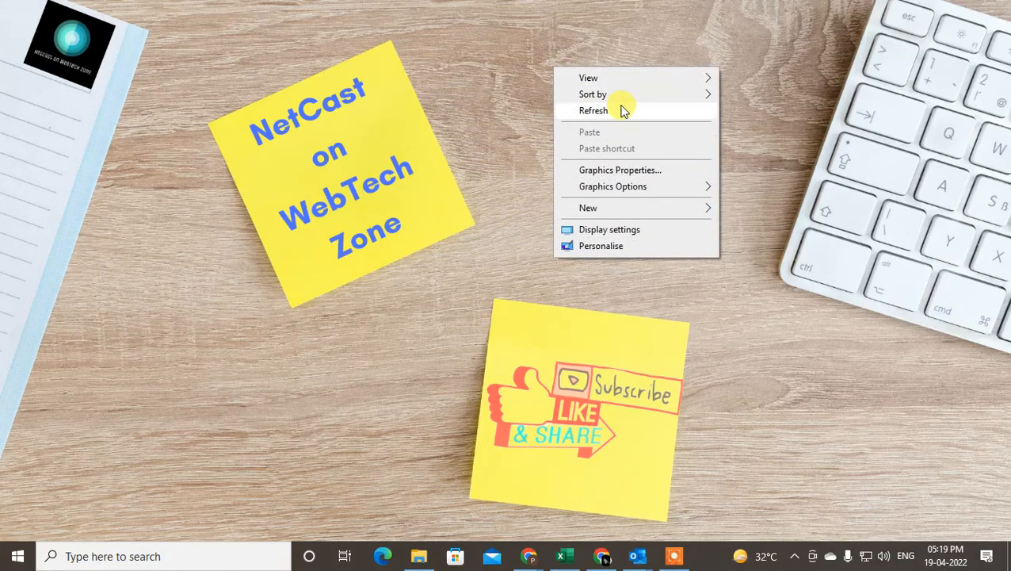
pyautogui.click(594, 110)
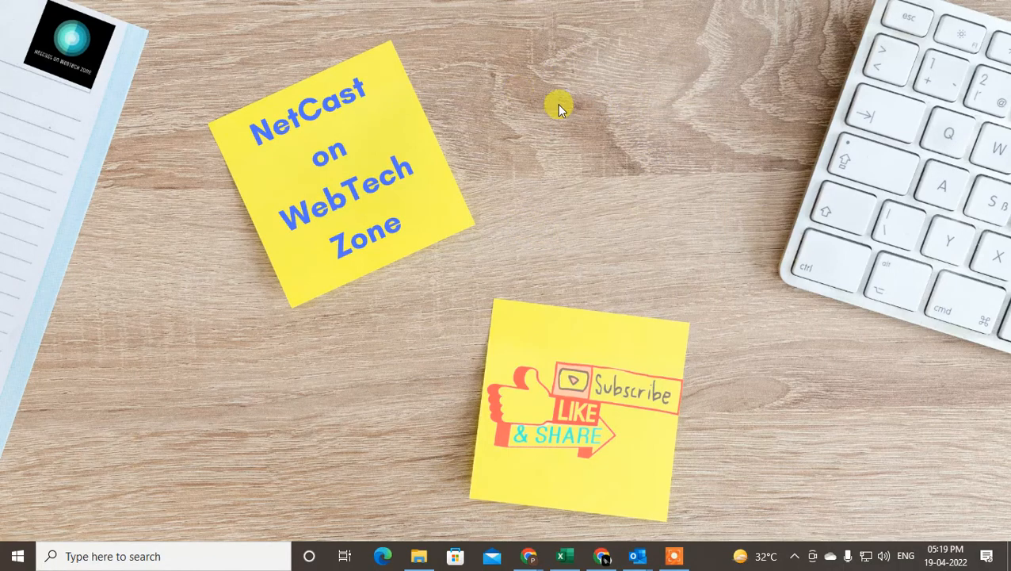
pyautogui.moveTo(642, 163)
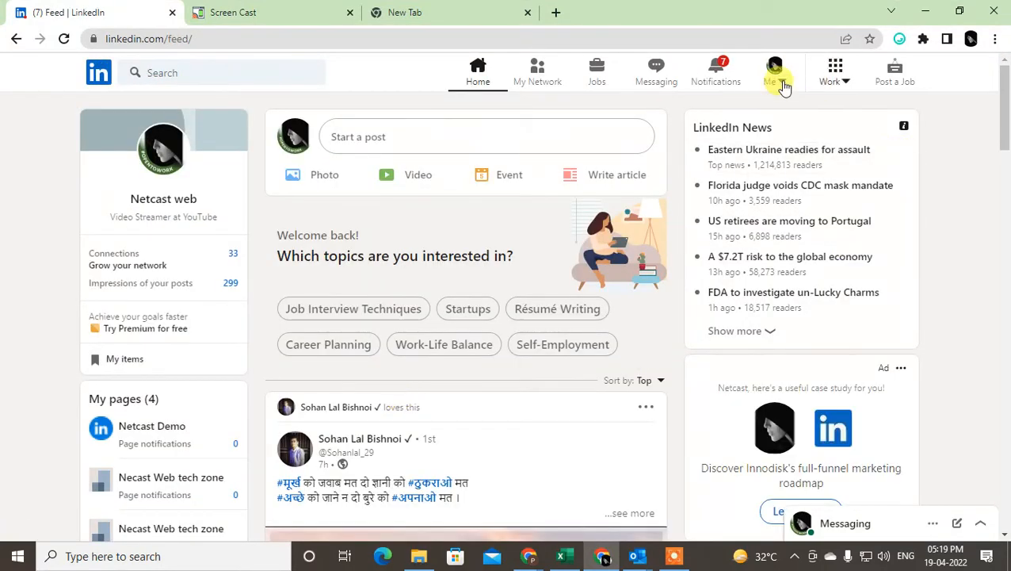
pyautogui.moveTo(737, 38)
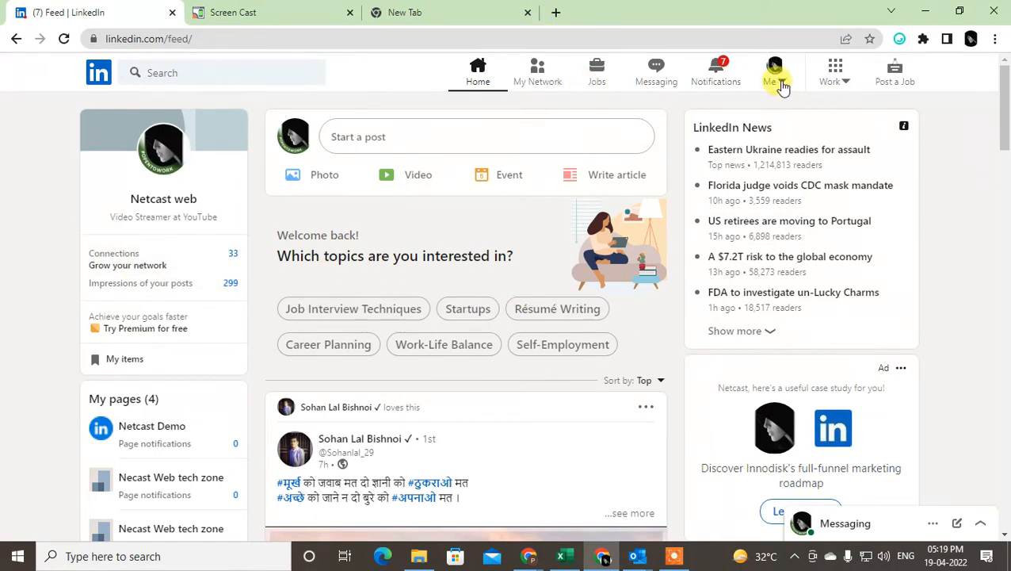
pyautogui.click(774, 71)
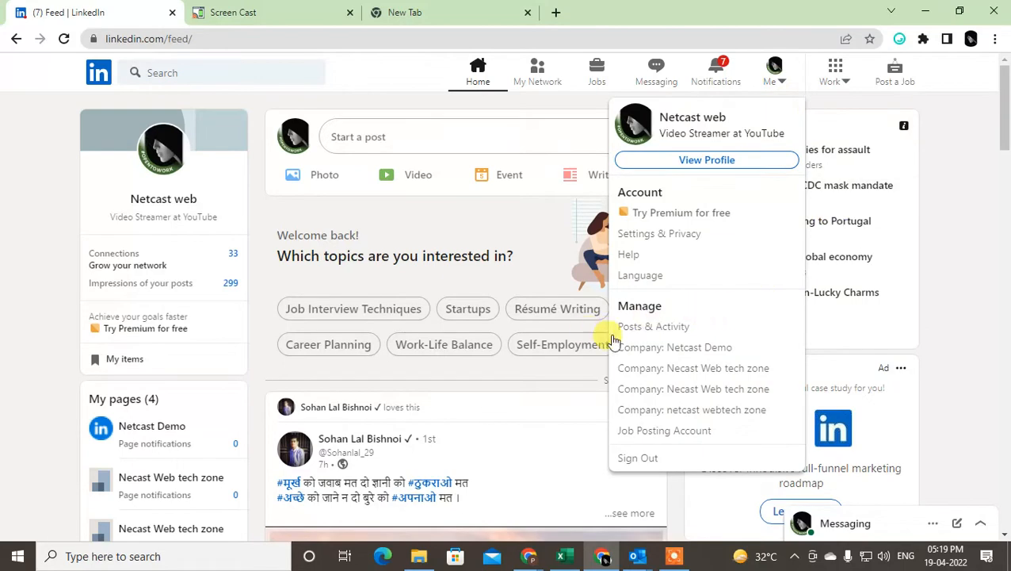
pyautogui.moveTo(654, 234)
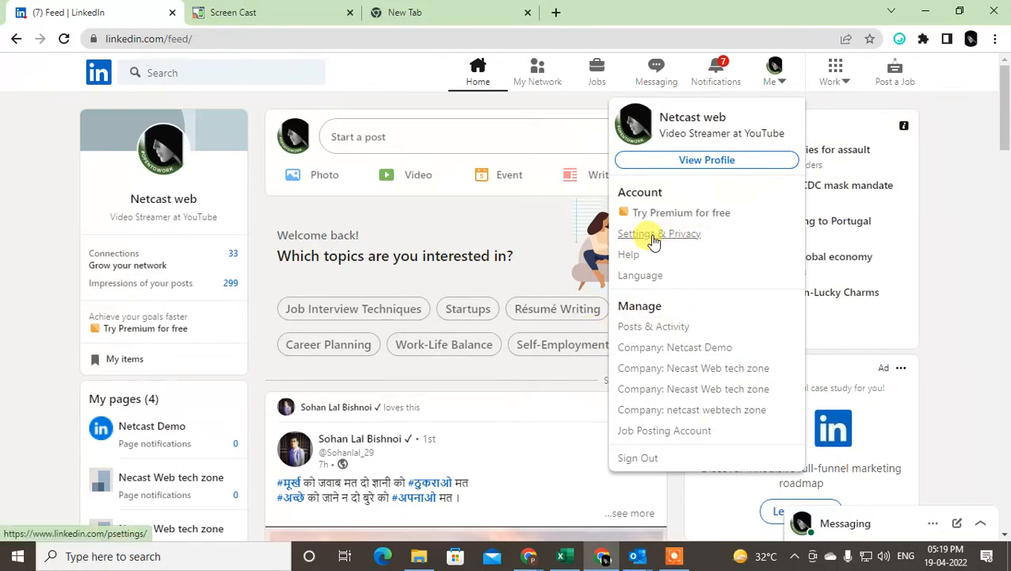
# Step: Go to Settings & Privacy and scroll through Account preferences
pyautogui.click(648, 233)
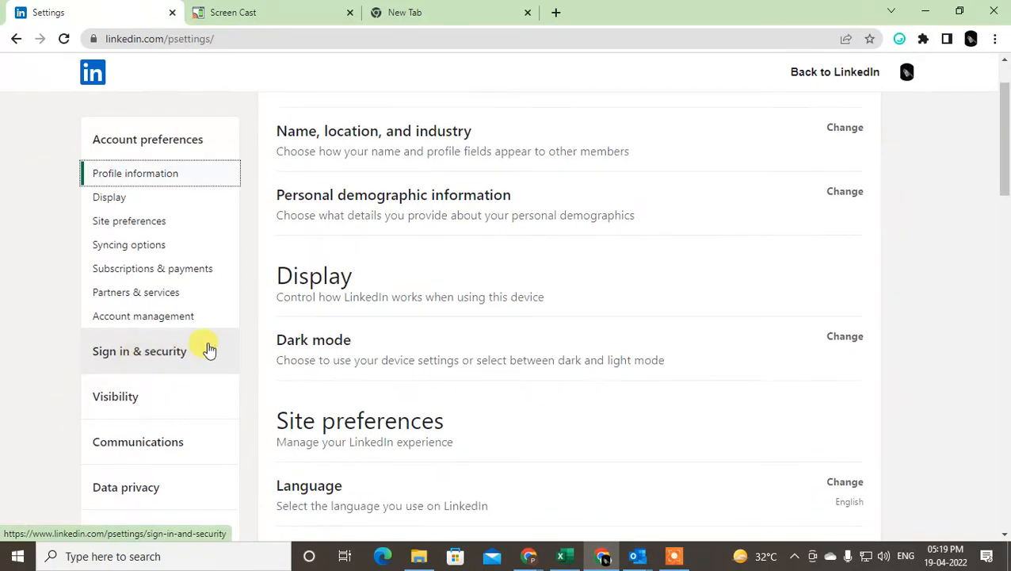
pyautogui.scroll(-3)
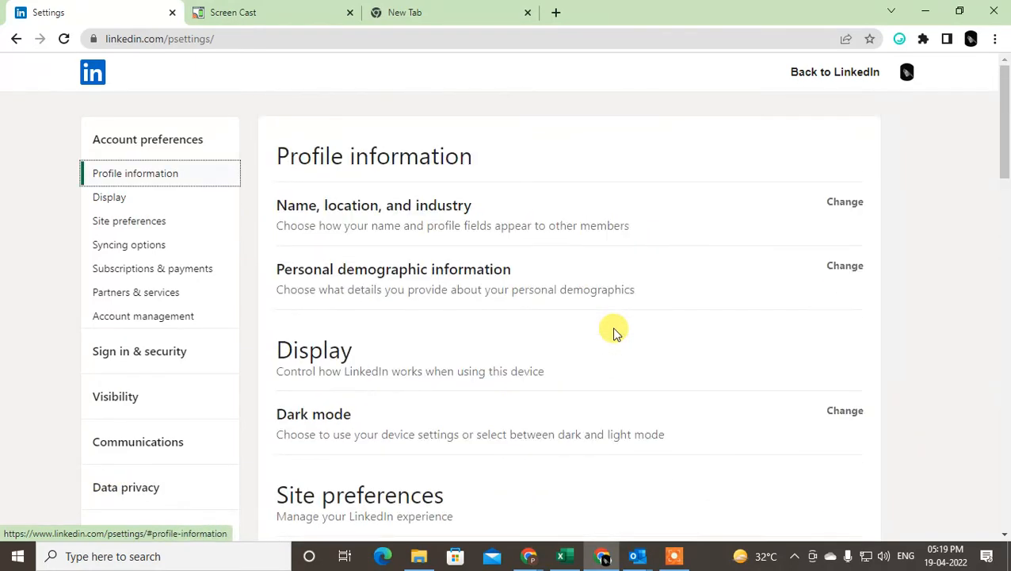
pyautogui.moveTo(116, 396)
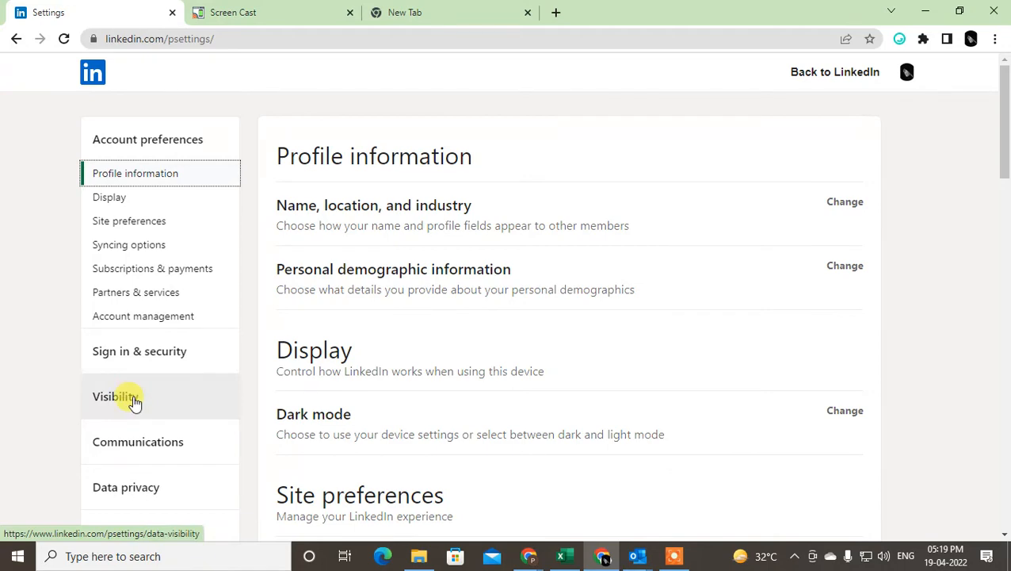
# Step: Go to Visibility settings and open the Connections list visibility option
pyautogui.click(114, 396)
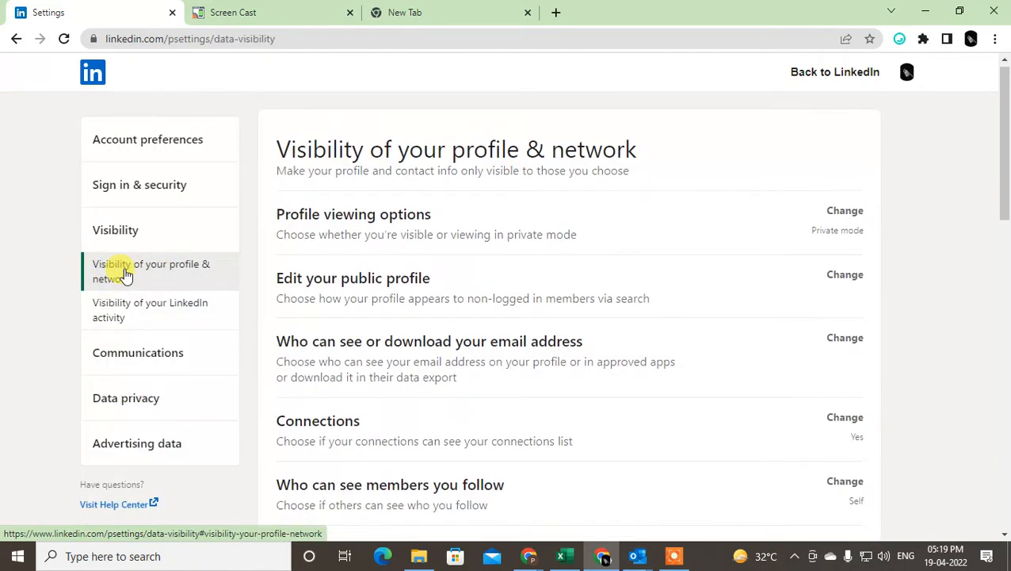
pyautogui.moveTo(506, 266)
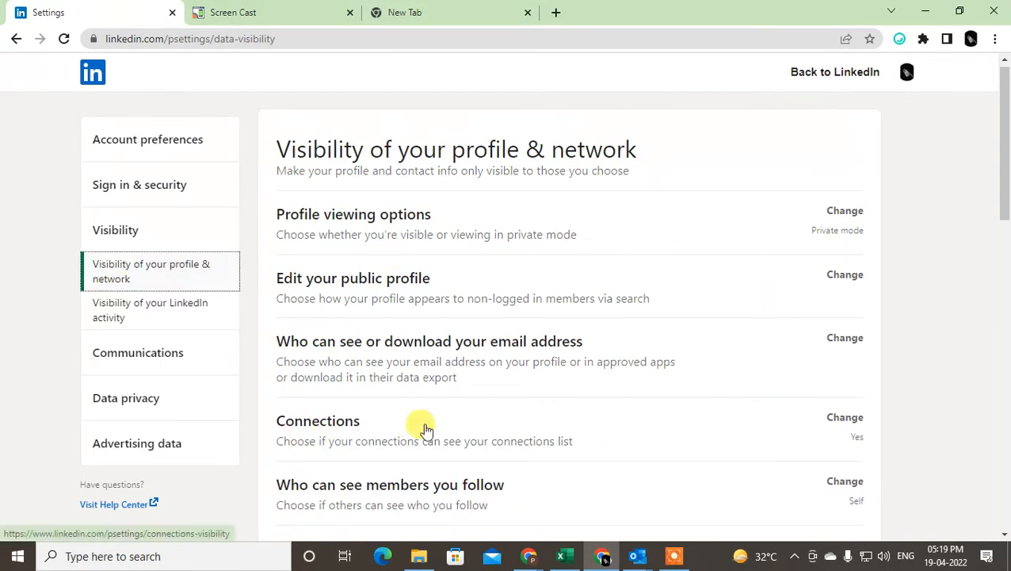
pyautogui.click(845, 417)
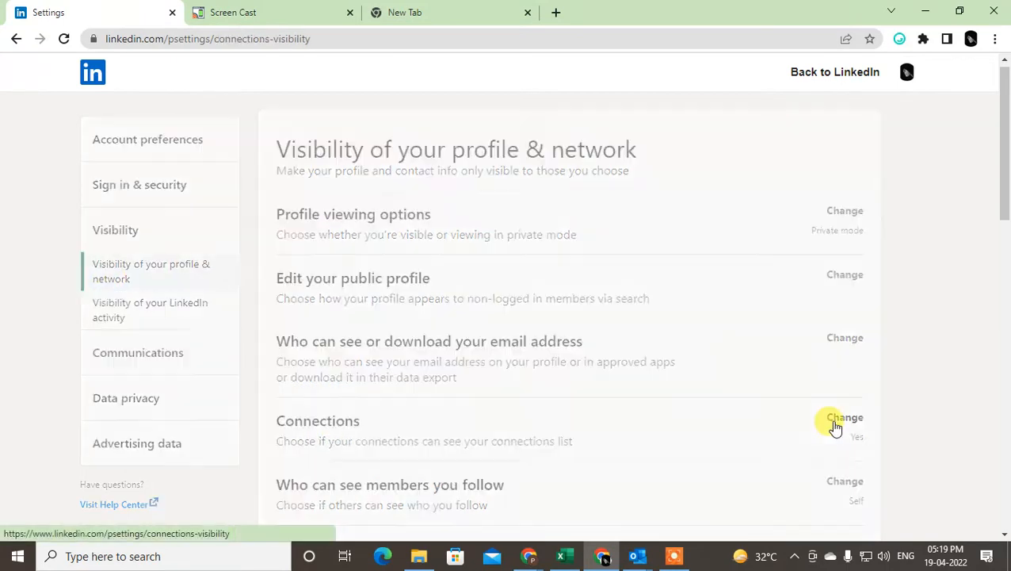
# Step: Set the Connections visibility toggle to No so connections can't see the list
pyautogui.click(845, 418)
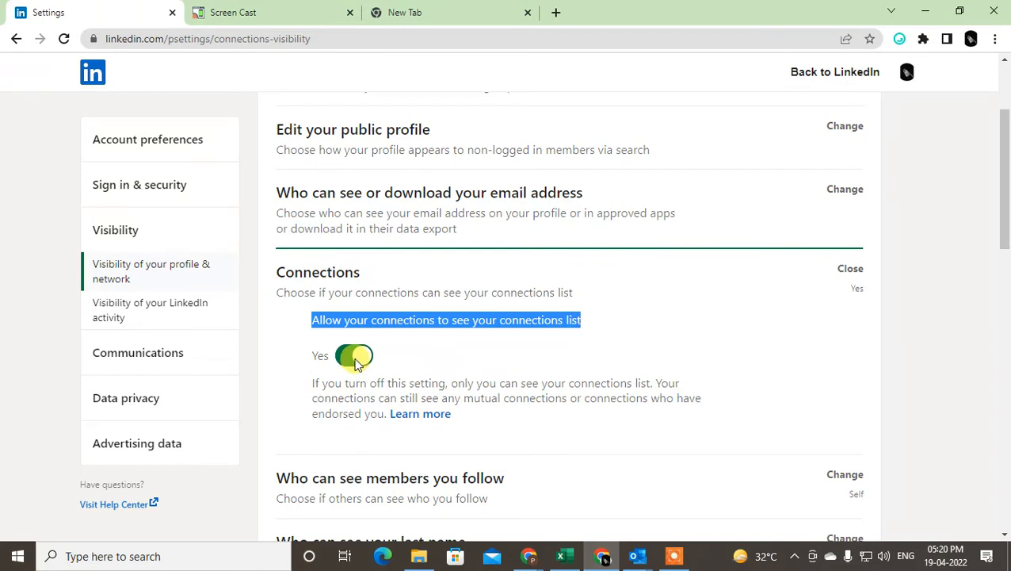
pyautogui.click(353, 355)
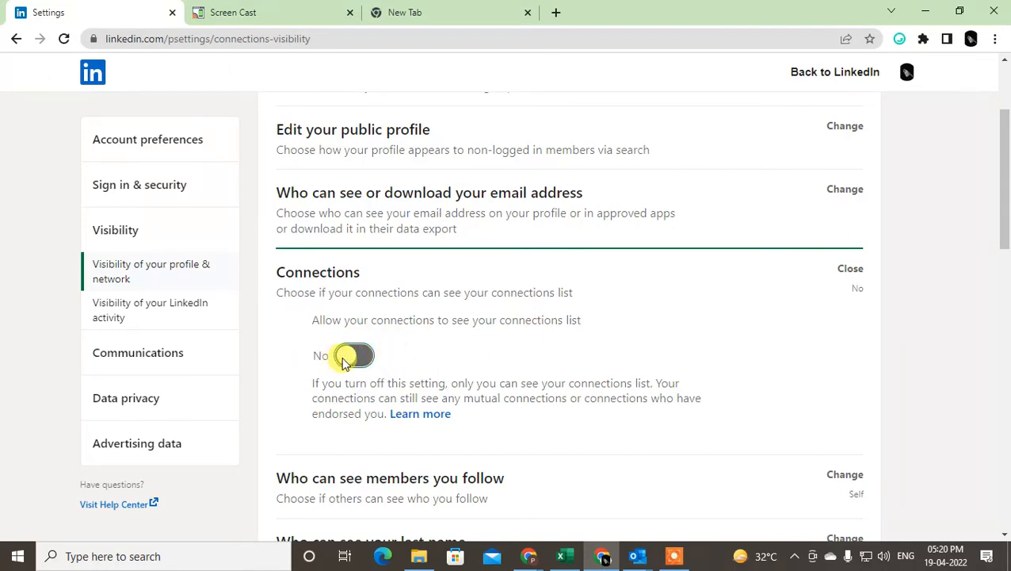
pyautogui.click(354, 355)
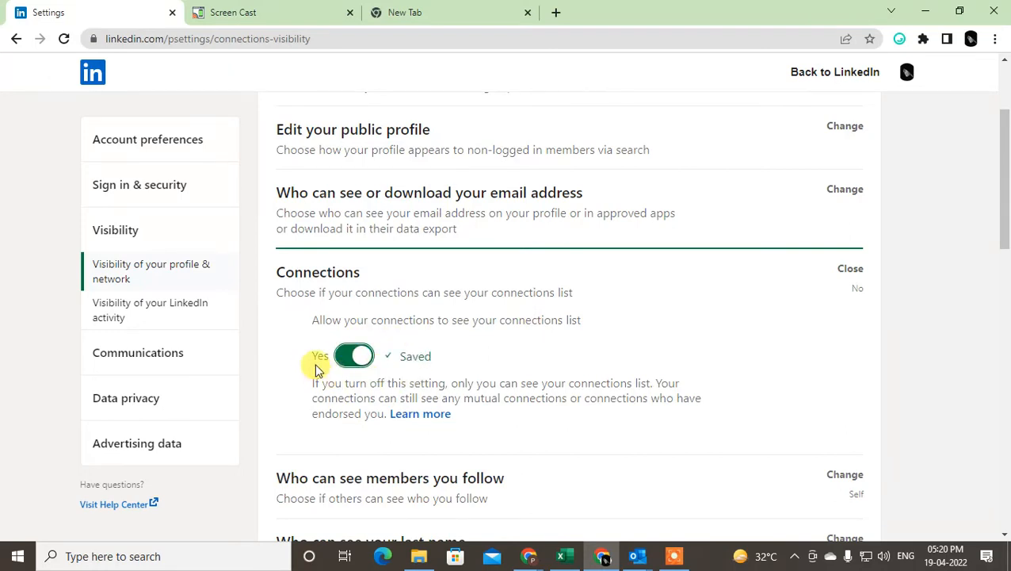
pyautogui.click(353, 355)
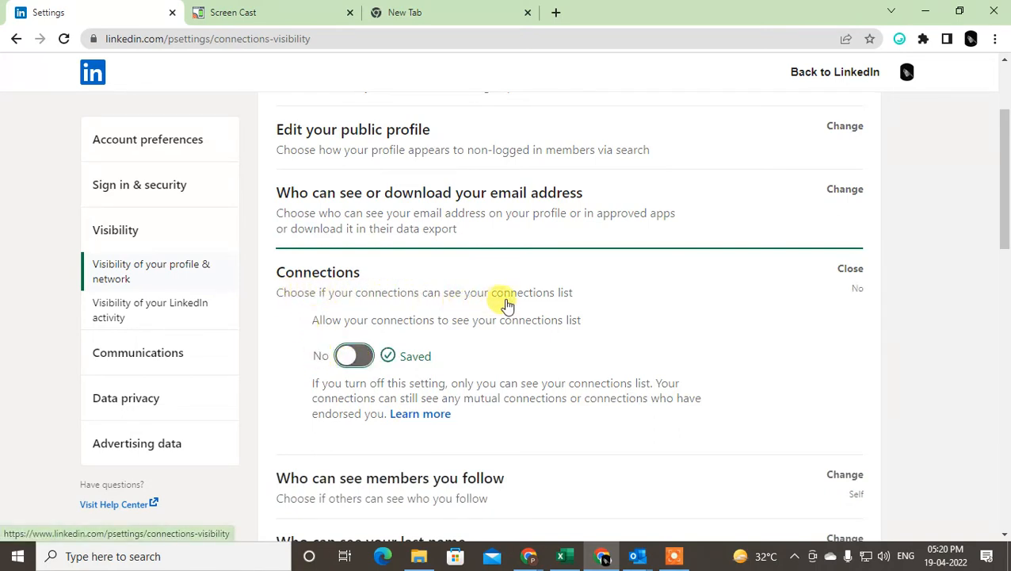
pyautogui.moveTo(315, 333)
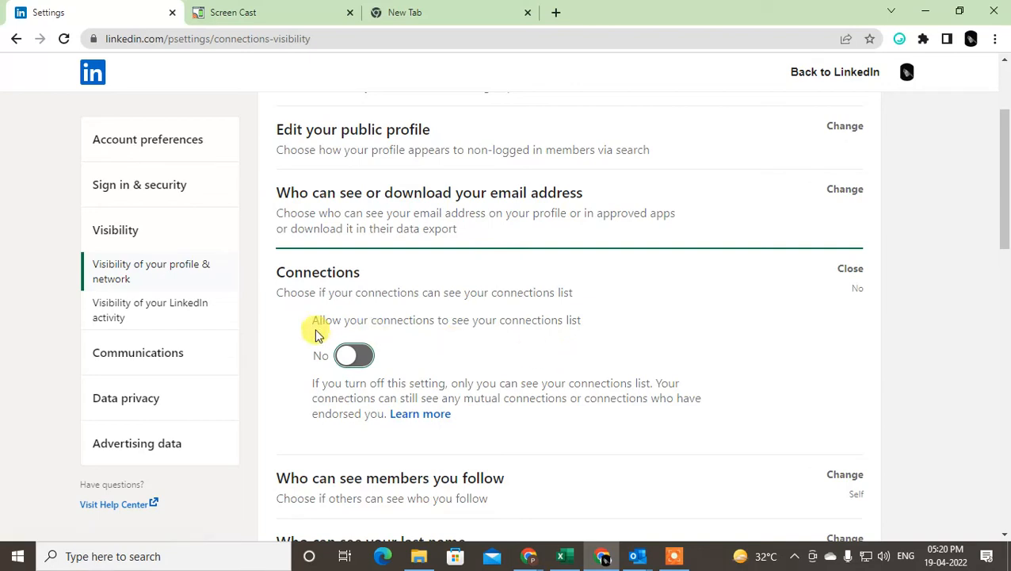
pyautogui.moveTo(543, 345)
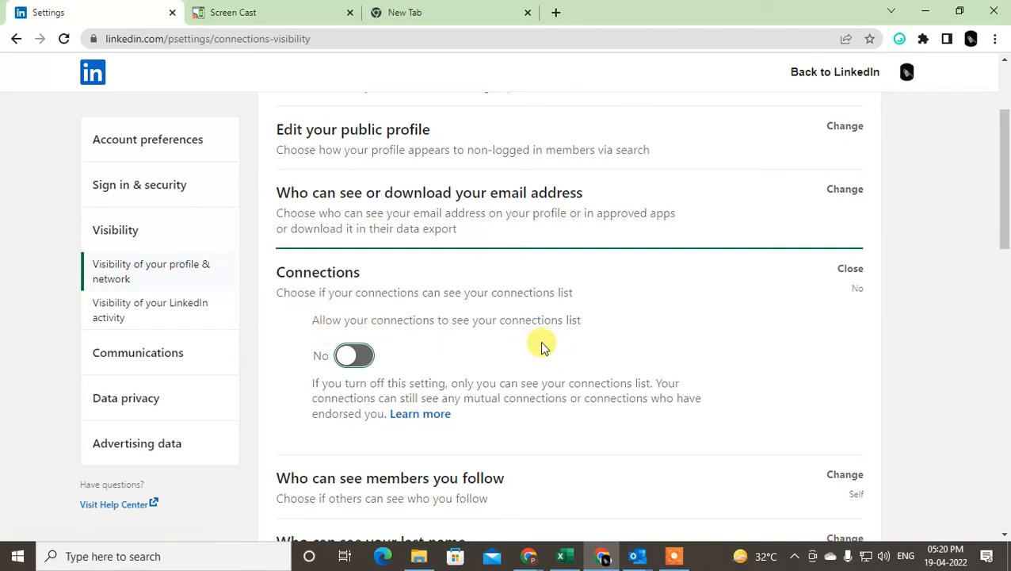
pyautogui.moveTo(508, 373)
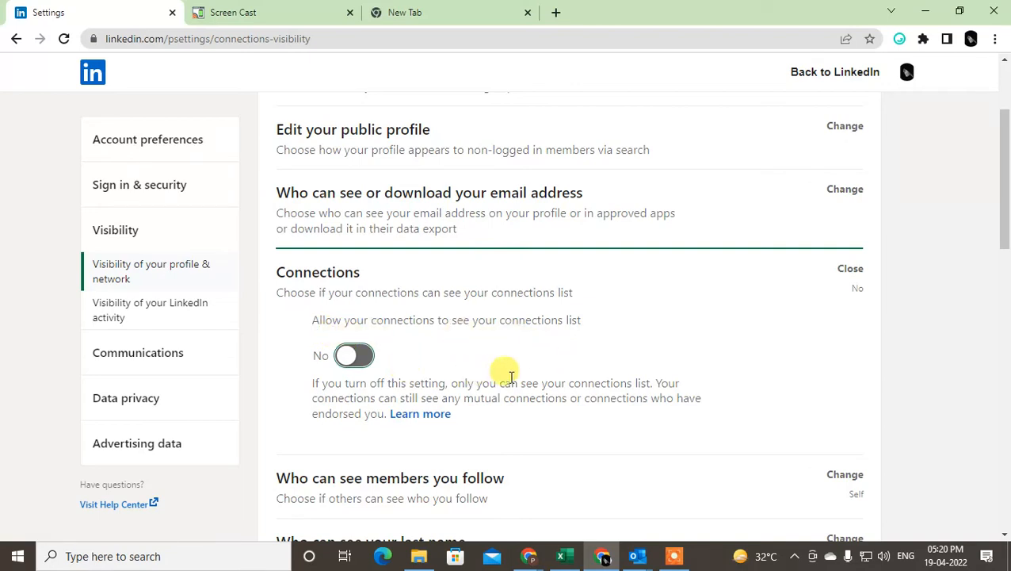
pyautogui.moveTo(448, 401)
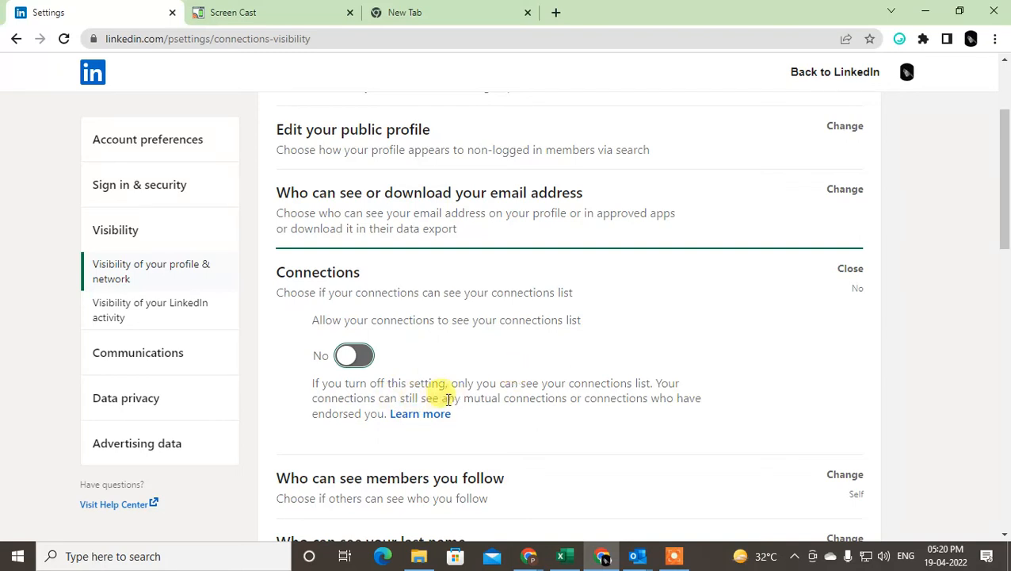
pyautogui.moveTo(455, 377)
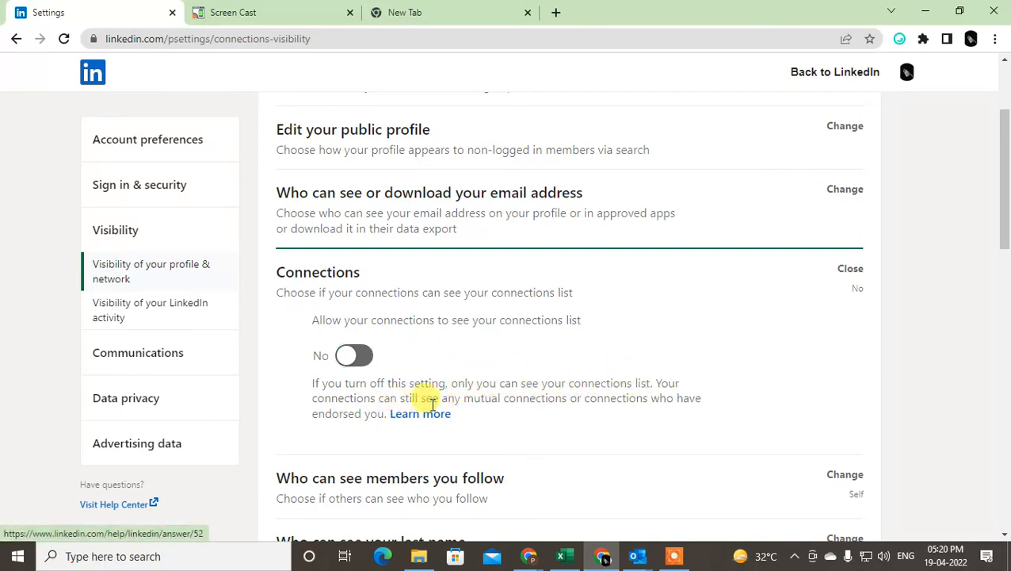
pyautogui.doubleClick(519, 398)
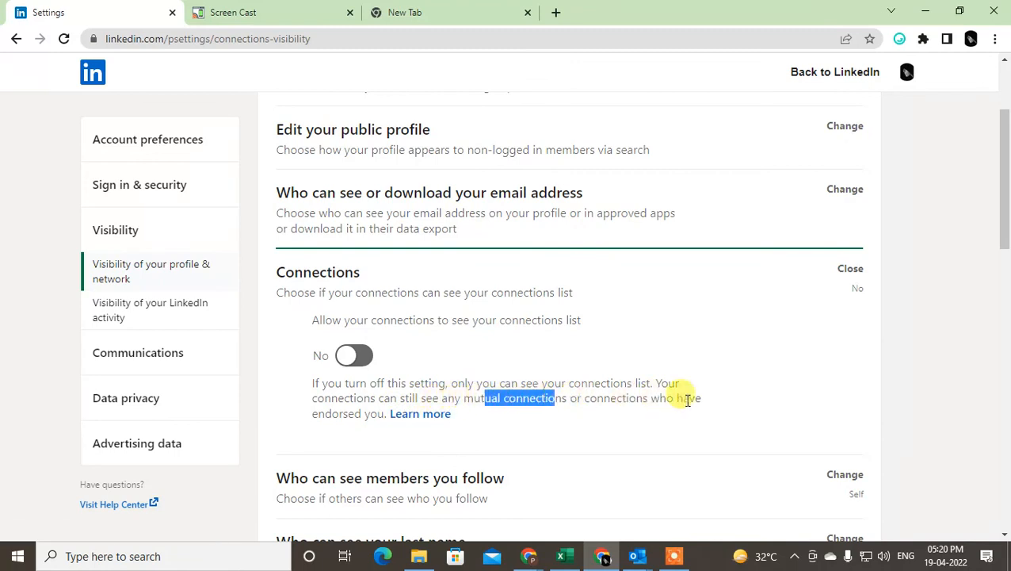
pyautogui.moveTo(400, 401)
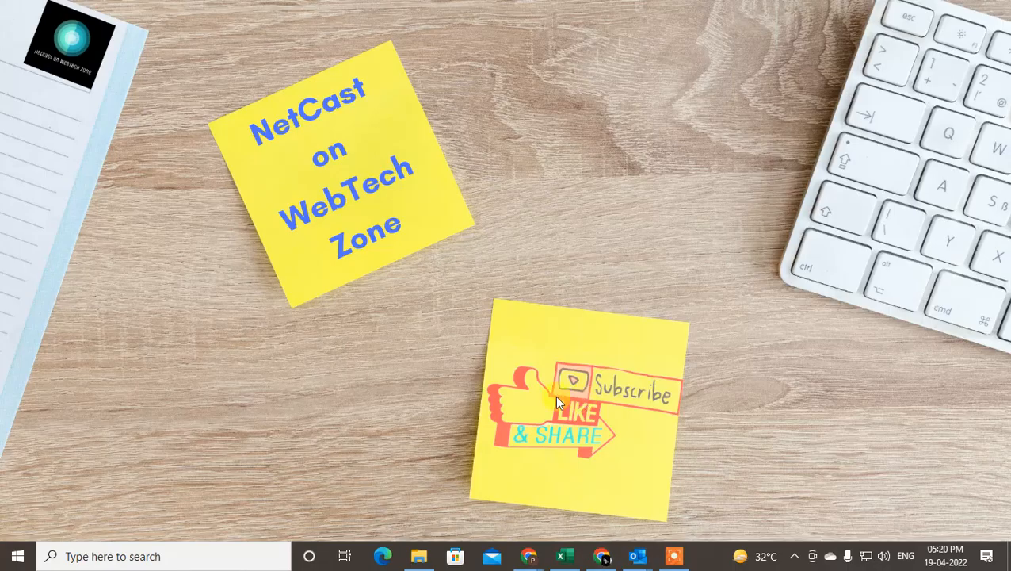
pyautogui.moveTo(329, 289)
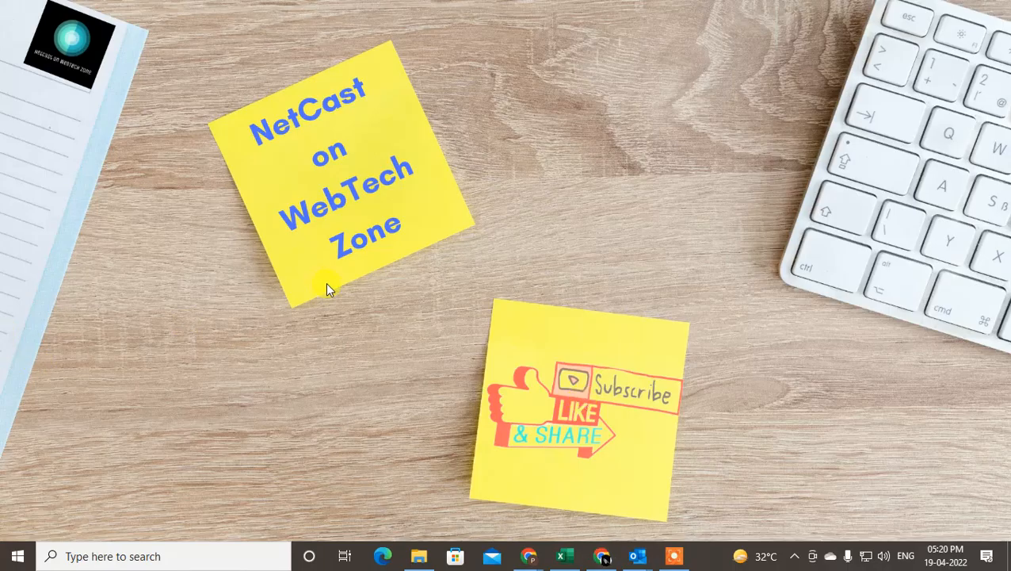